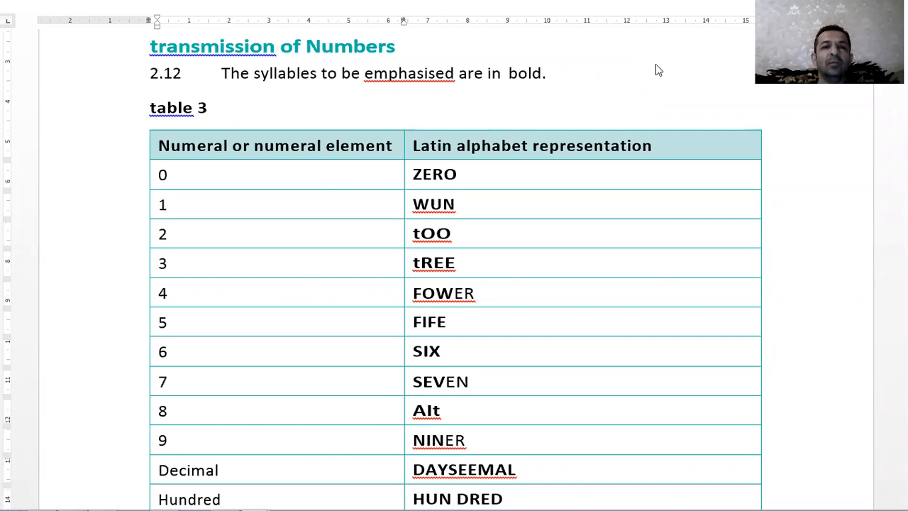
mouse_move(582, 60)
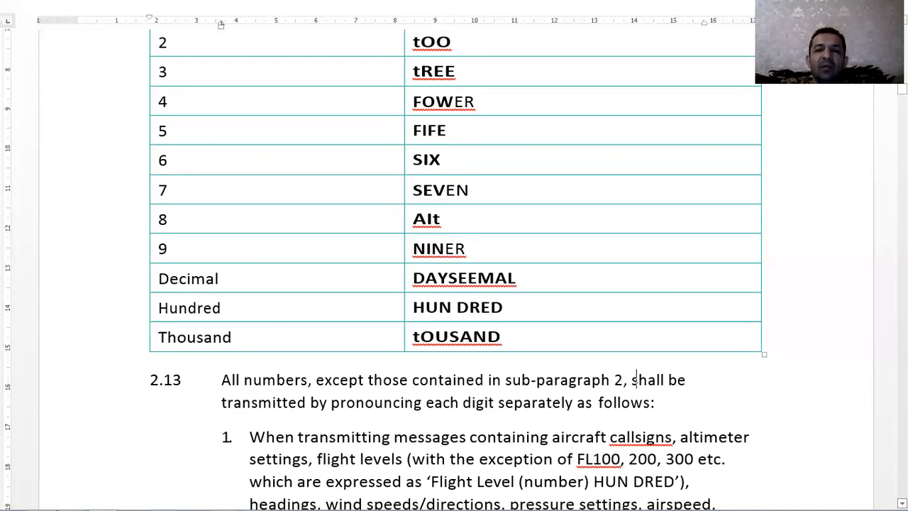
Scroll past the page break to show all of table 4, BAW246 through (Squawk) 6500.
scroll(down, 3)
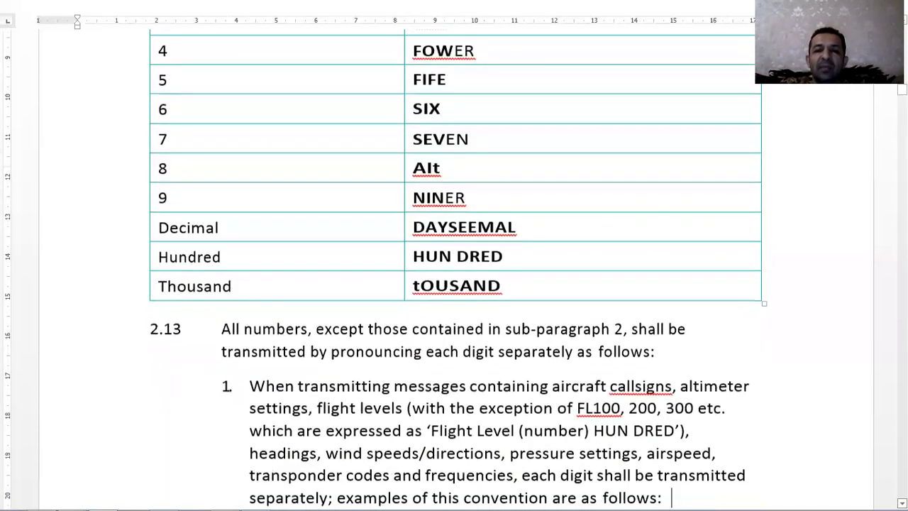
scroll(down, 3)
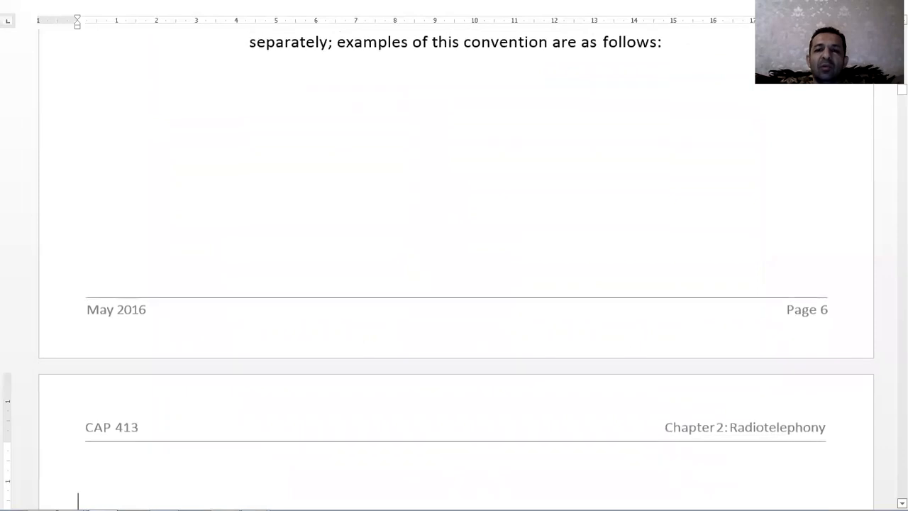
scroll(down, 3)
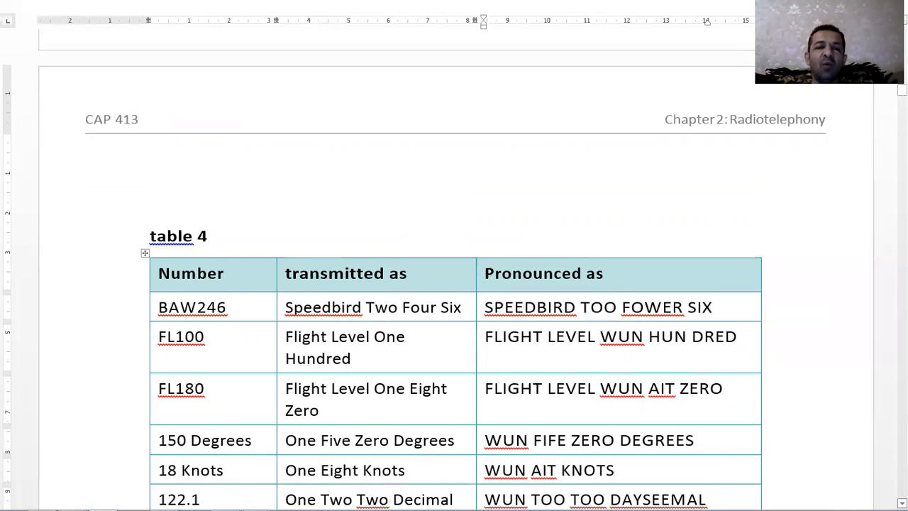
scroll(down, 3)
text(height, visibility and runway visual range information which contain)
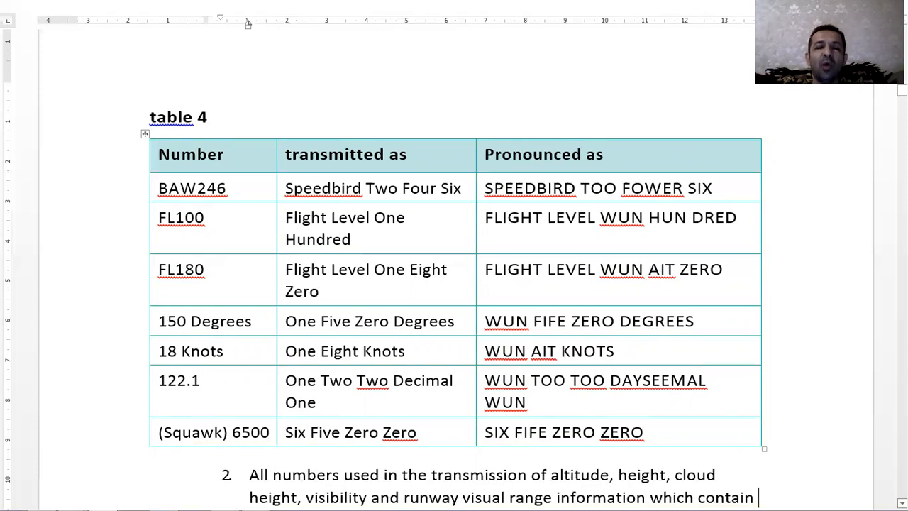
Scroll through table 5 of altitude examples and place the cursor after WUN HUN DRED.
scroll(down, 3)
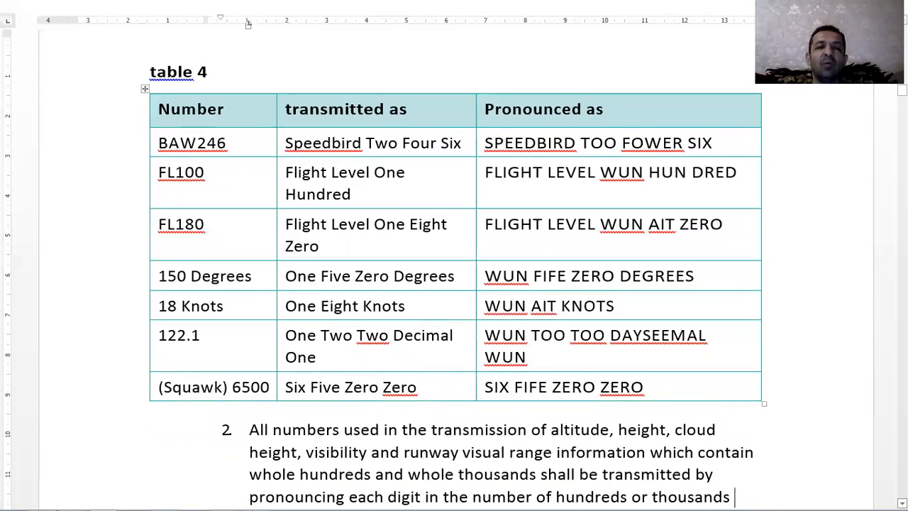
scroll(down, 3)
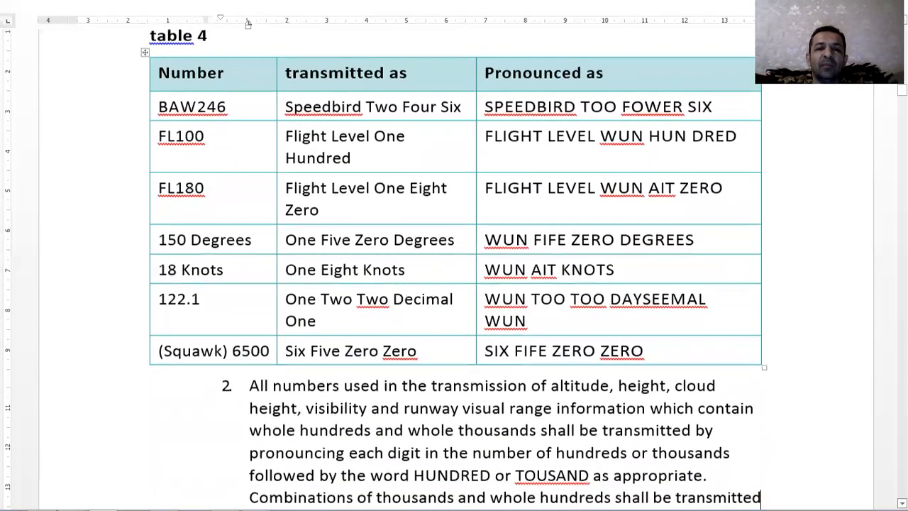
scroll(down, 3)
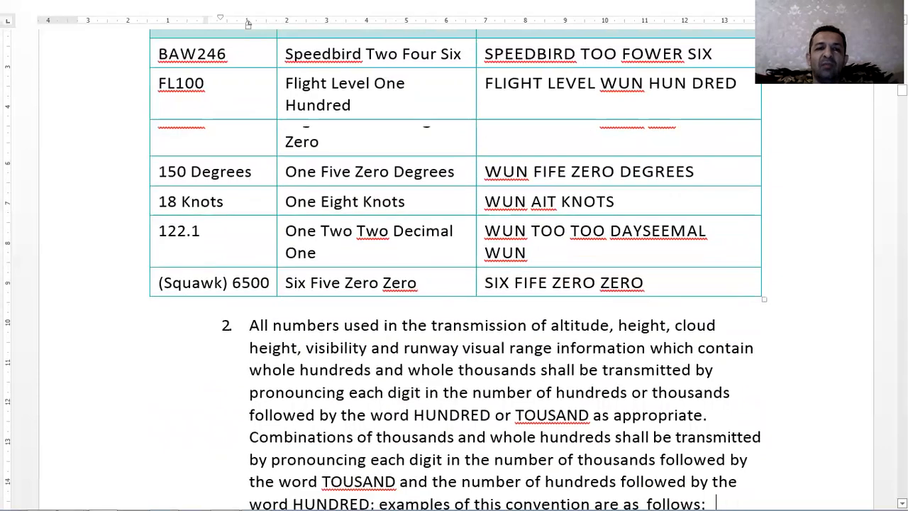
scroll(down, 3)
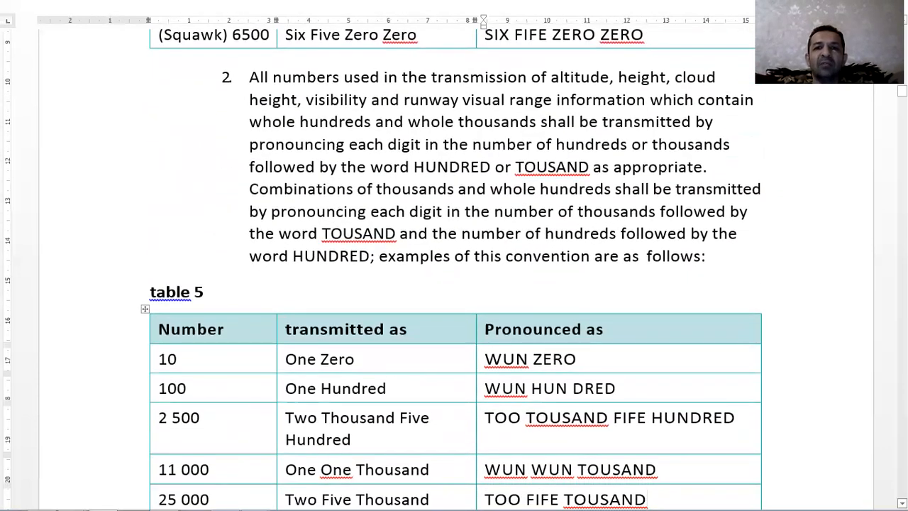
scroll(down, 3)
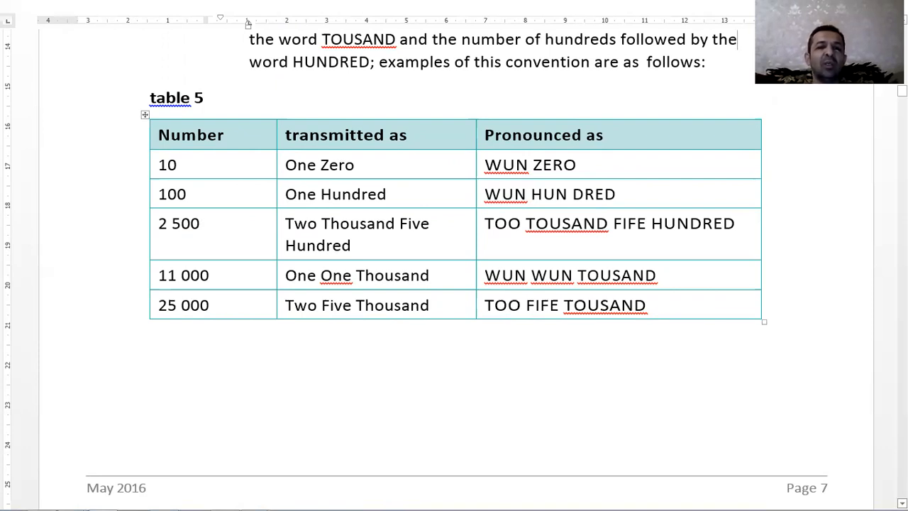
click(615, 193)
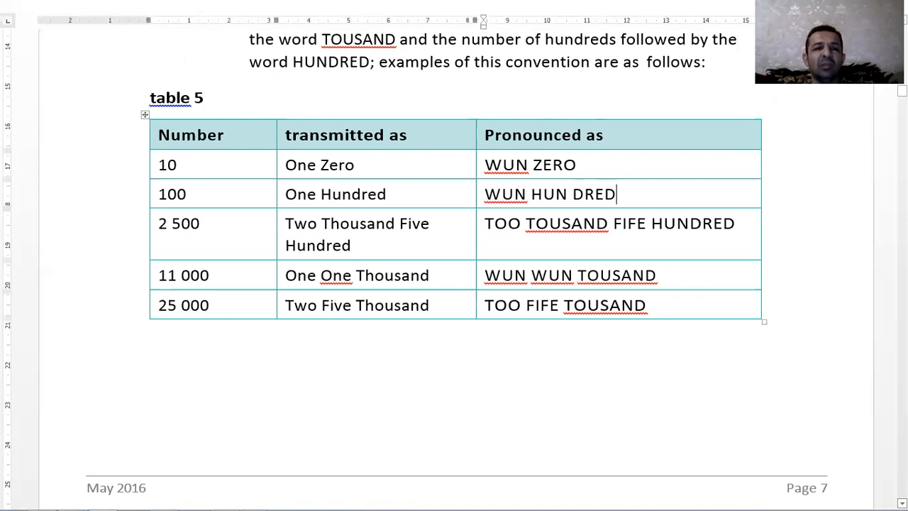
Scroll past the page break to show table 6, frequencies 118.125 to 118.000.
scroll(down, 3)
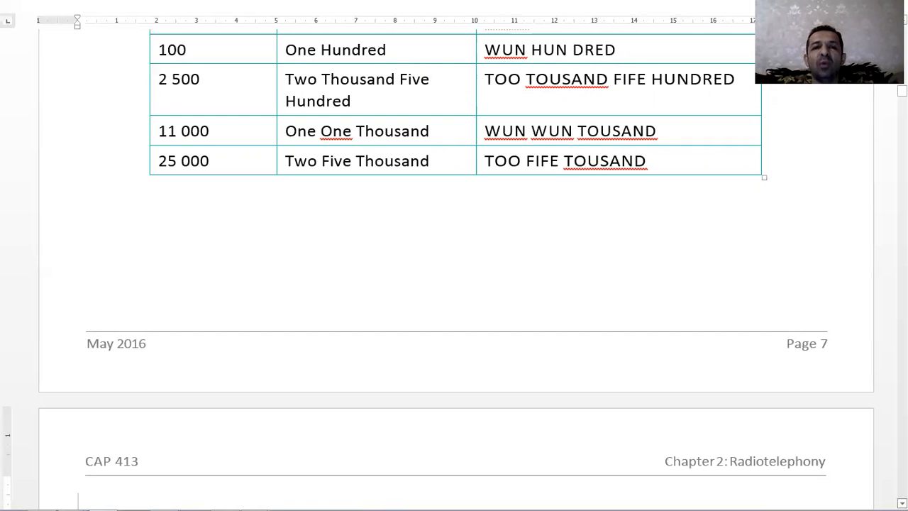
scroll(down, 3)
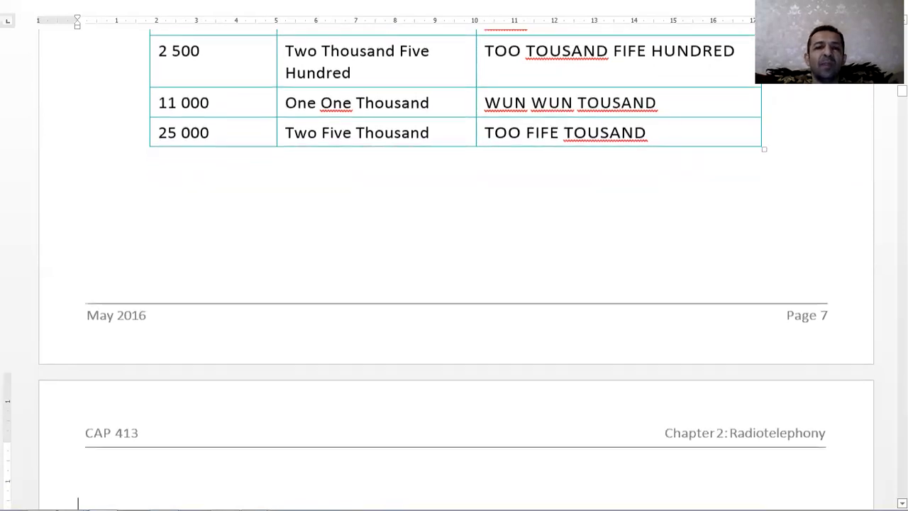
scroll(down, 3)
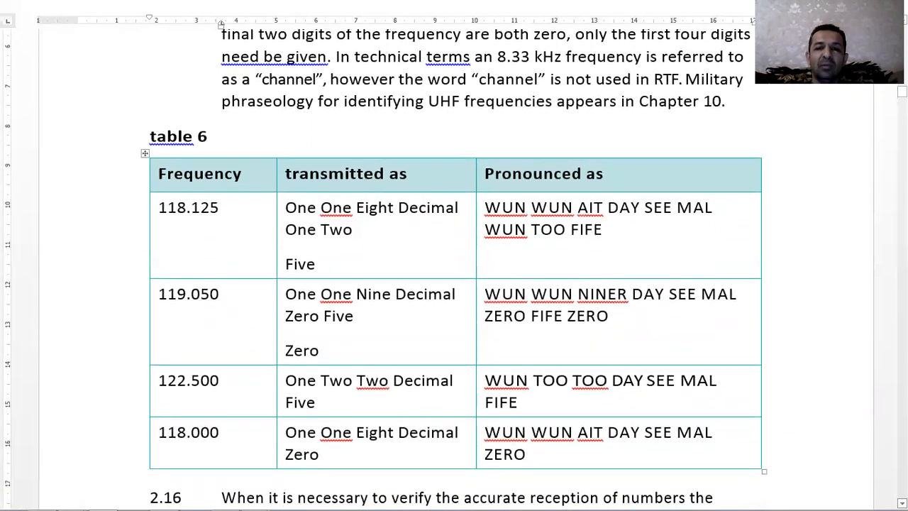
Scroll down to paragraph 2.16 and the transmission of time section 2.17.
scroll(down, 3)
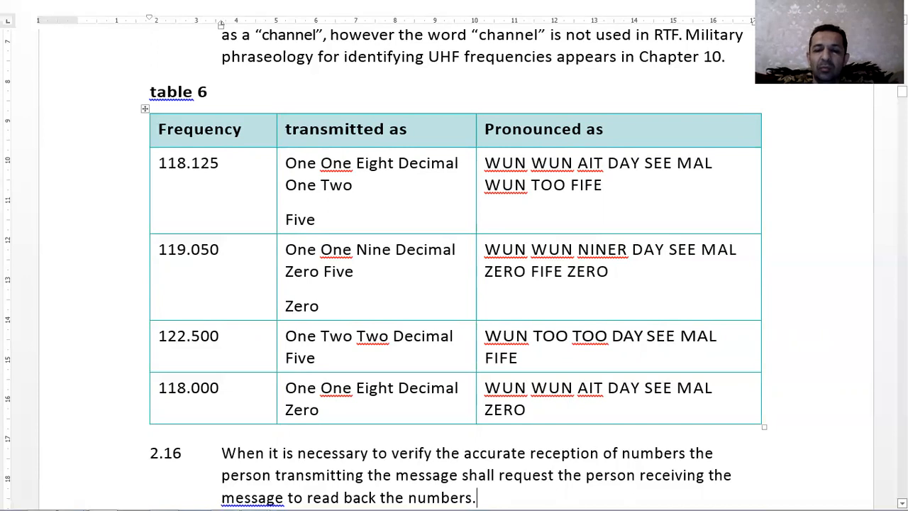
scroll(down, 3)
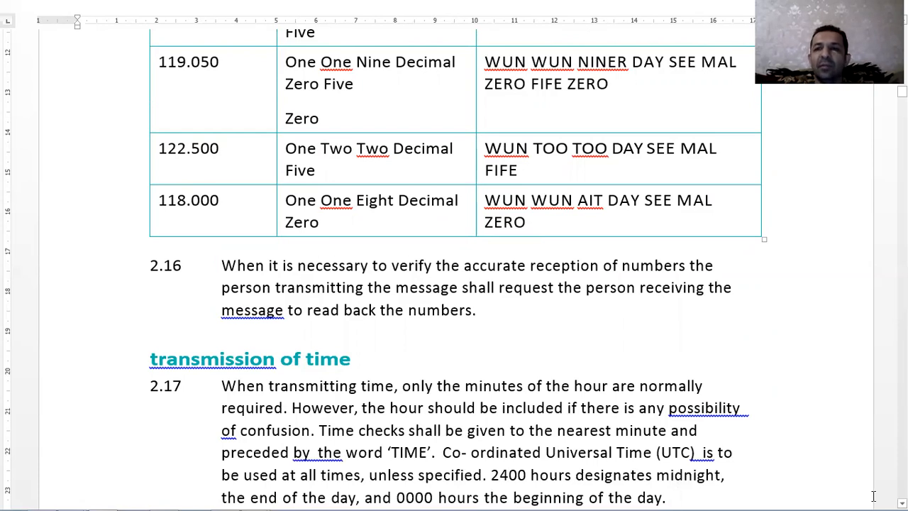
mouse_move(670, 321)
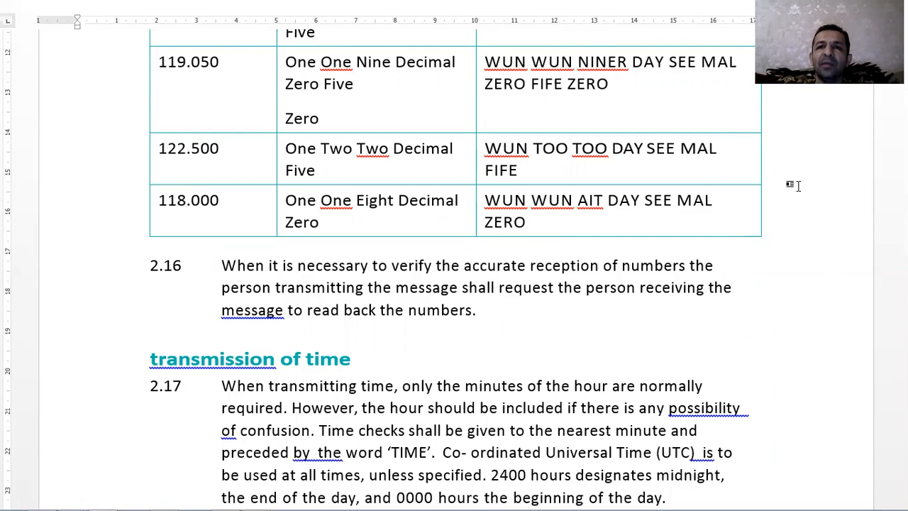
click(673, 496)
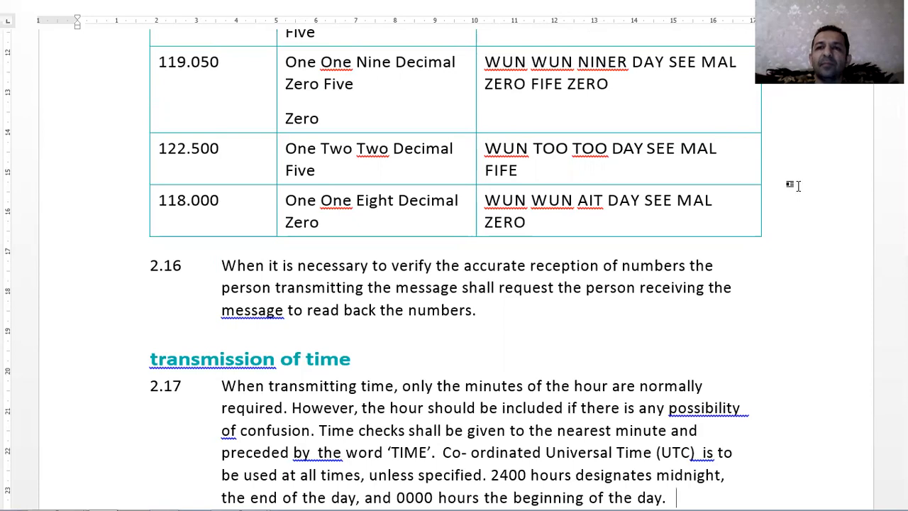